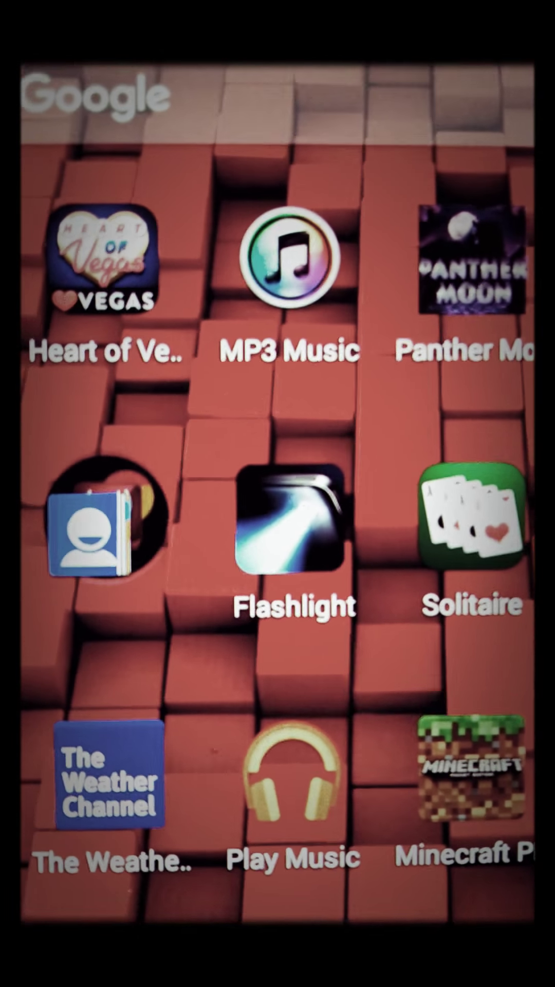
Close notifications, swipe to the second home page, and launch the Play Store
scroll(left, 3)
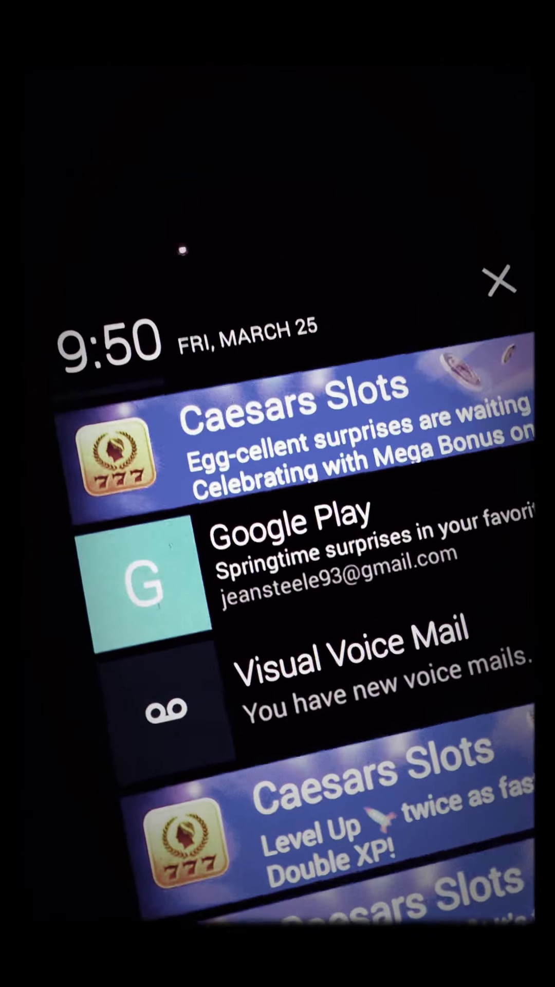
click(500, 283)
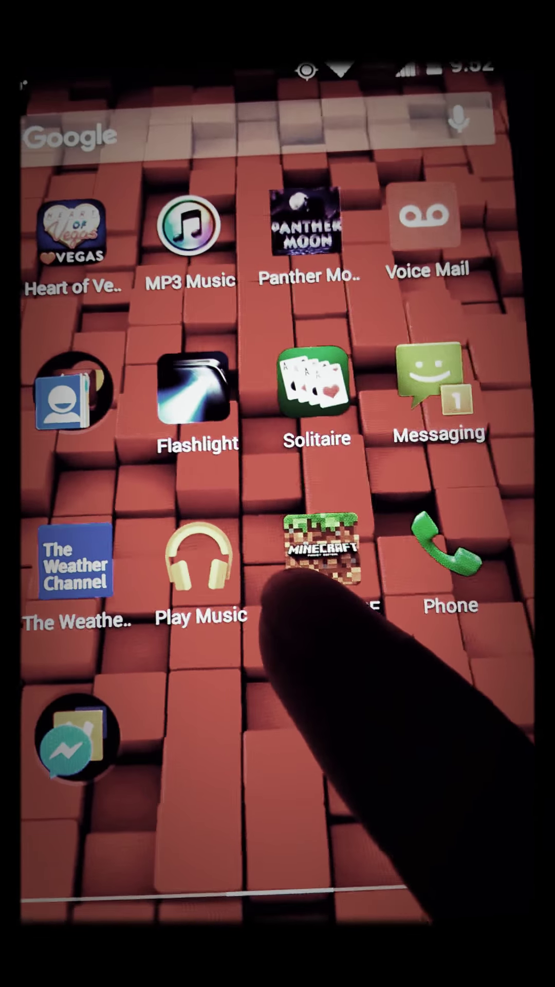
scroll(left, 3)
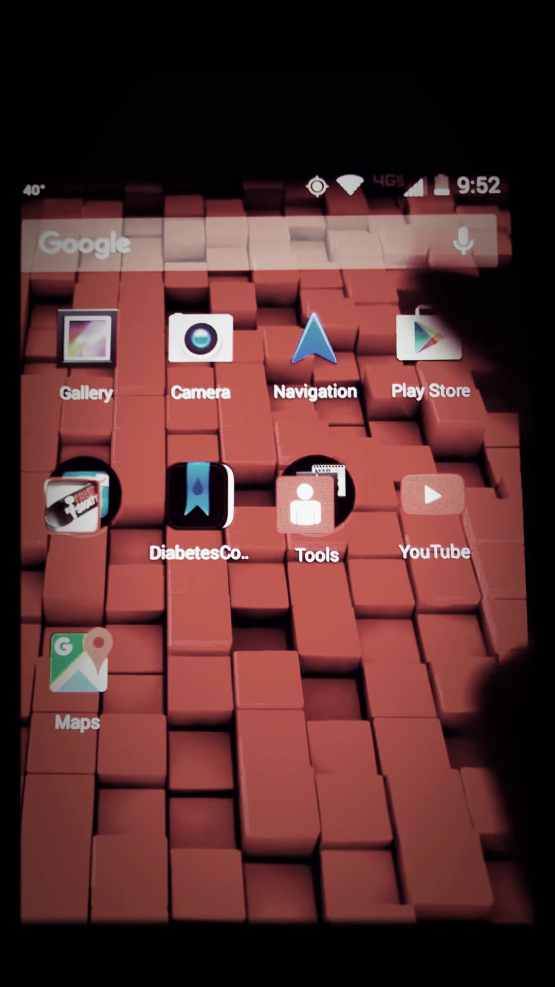
click(432, 346)
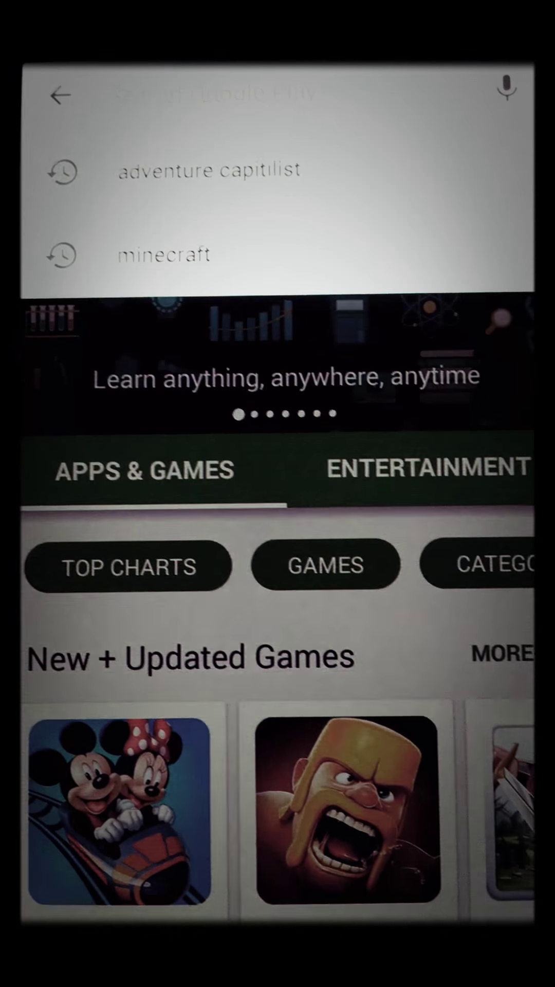
Submit an accidental store search for "j811?", which returns no results
click(252, 129)
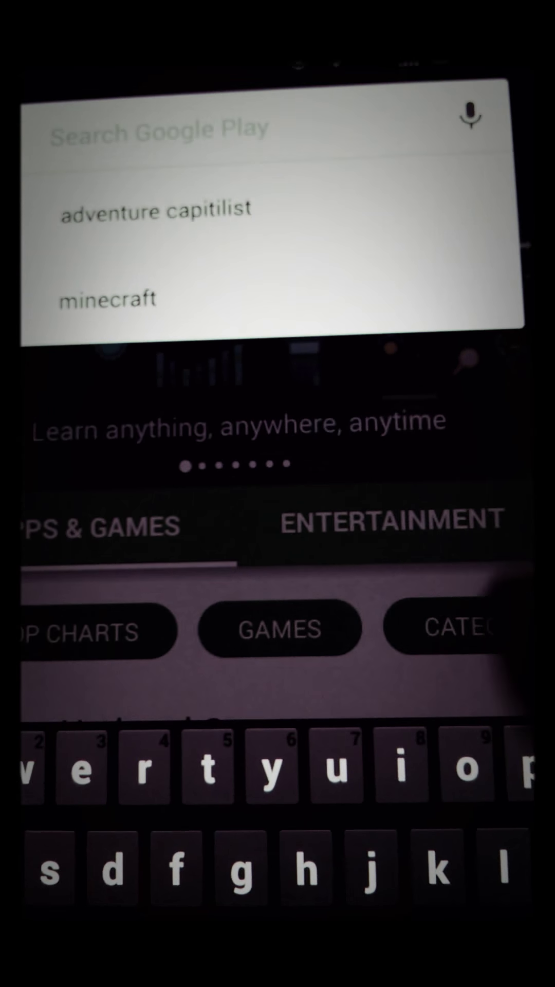
text(j811?)
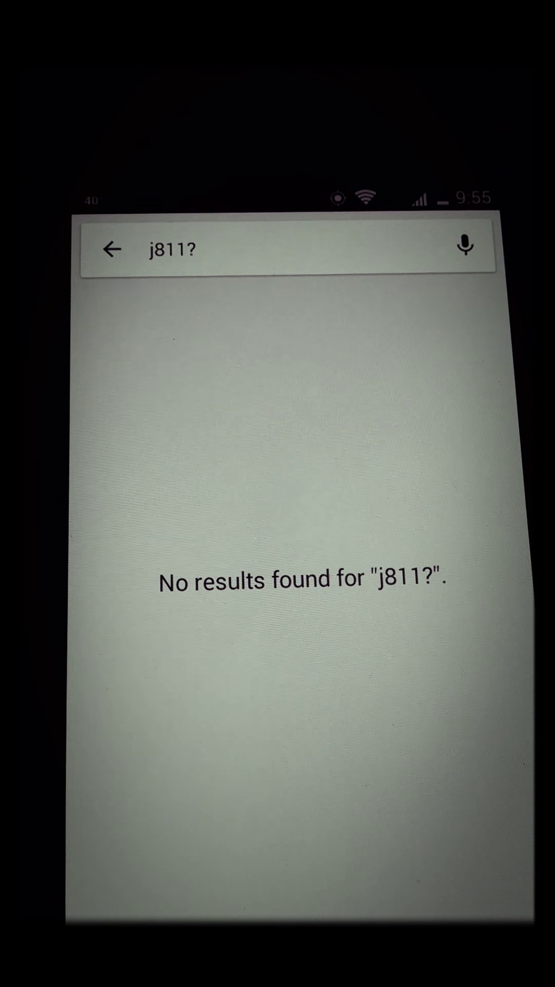
Go back from the empty results to the "Hello, Cupcake!" book listings
click(463, 245)
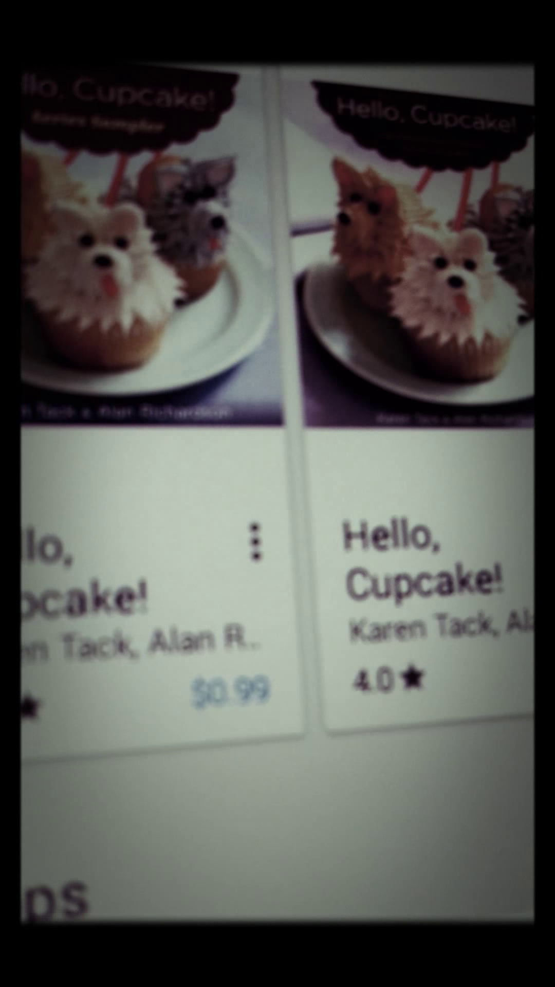
Reopen the empty search field showing recent searches "hello" and "search"
click(255, 559)
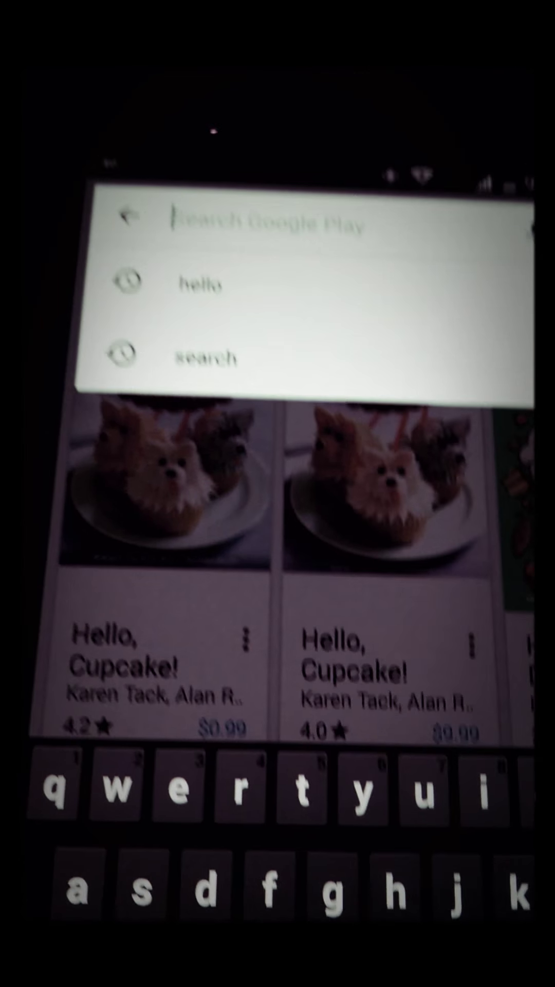
Search the store for "minecraft" via the suggestion after typing m
text(m)
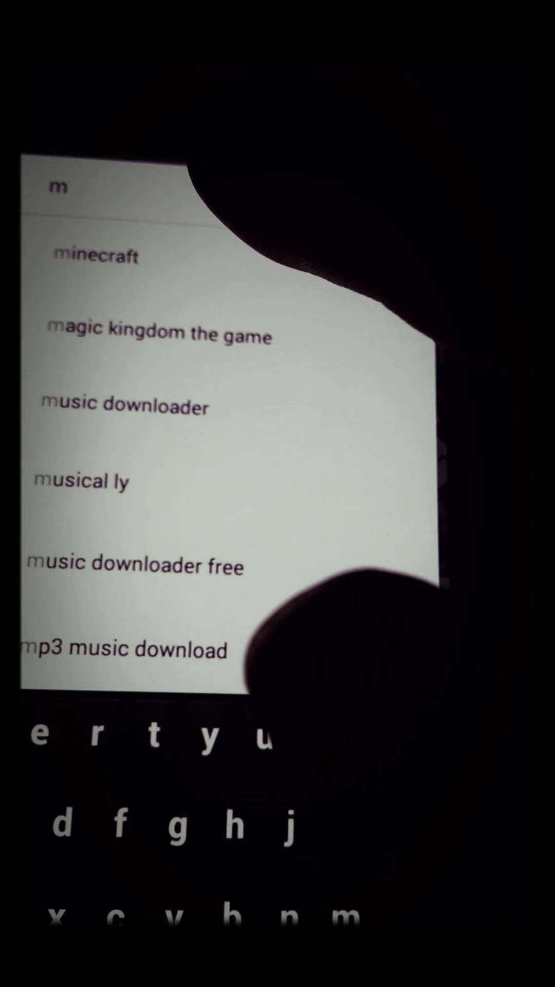
click(95, 256)
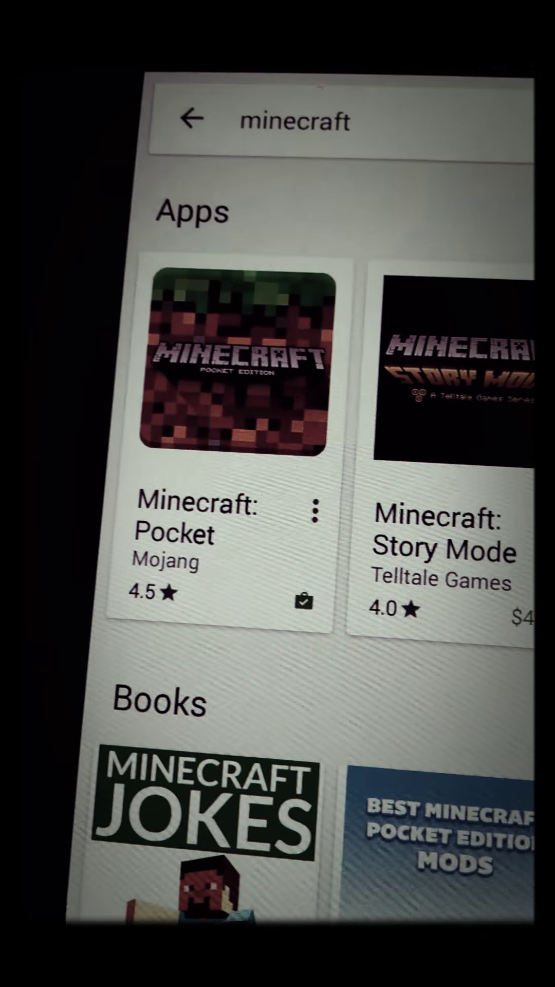
Open the Minecraft: Pocket Edition page by Mojang from the search results
scroll(up, 3)
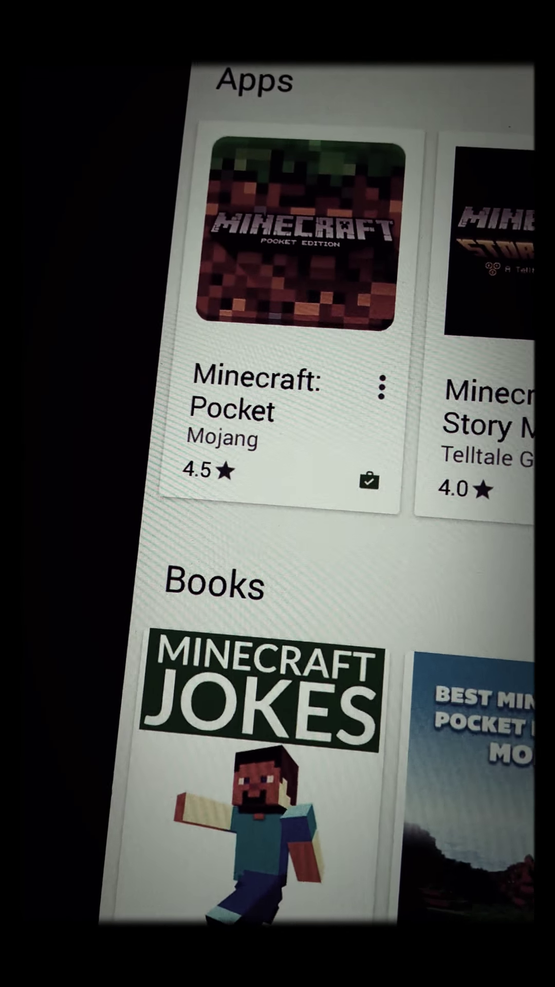
scroll(up, 3)
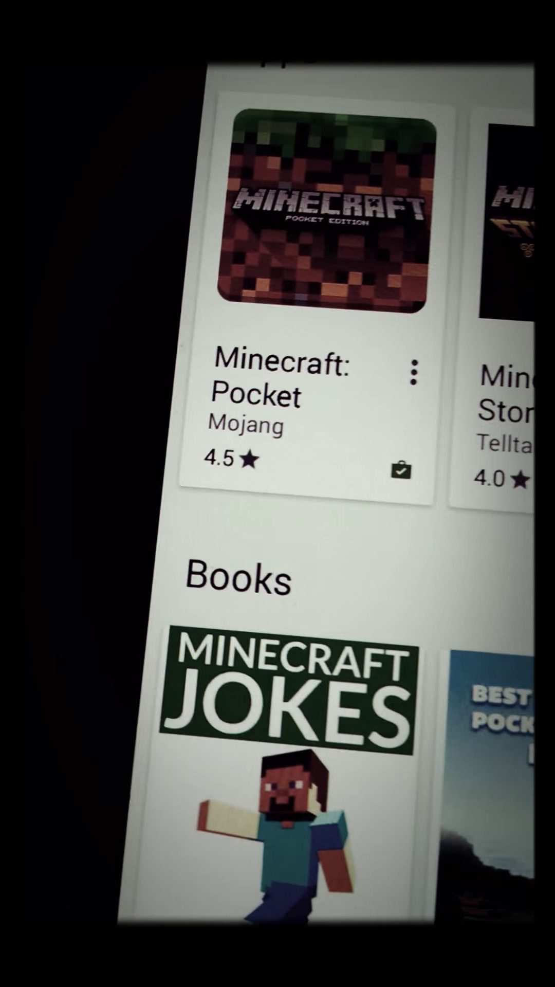
click(327, 221)
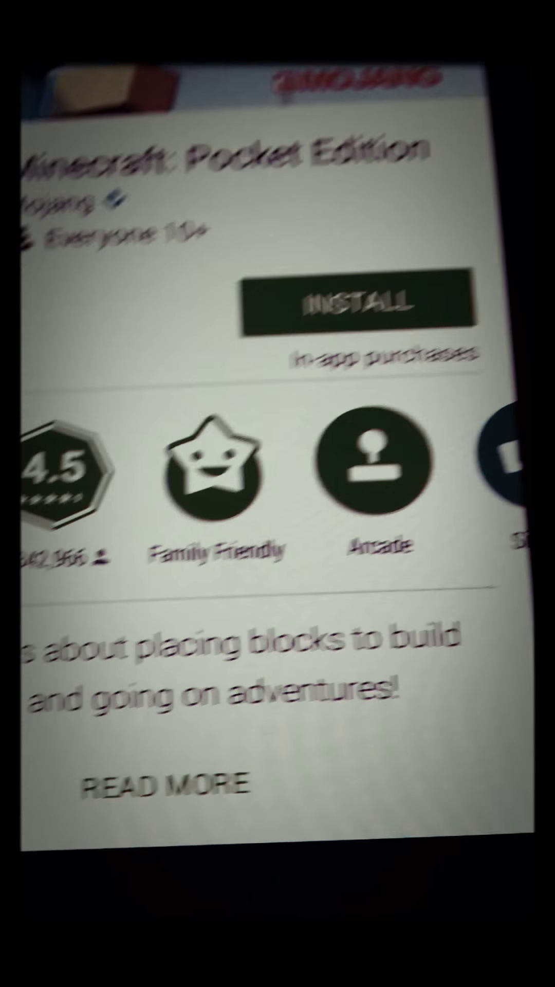